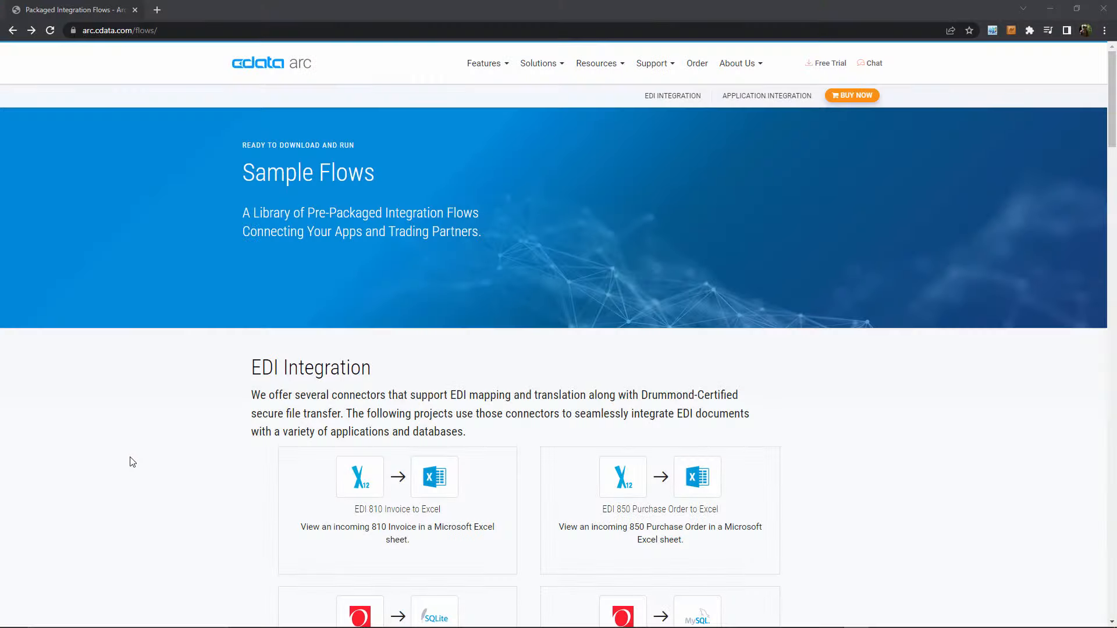
mouse_move(163, 365)
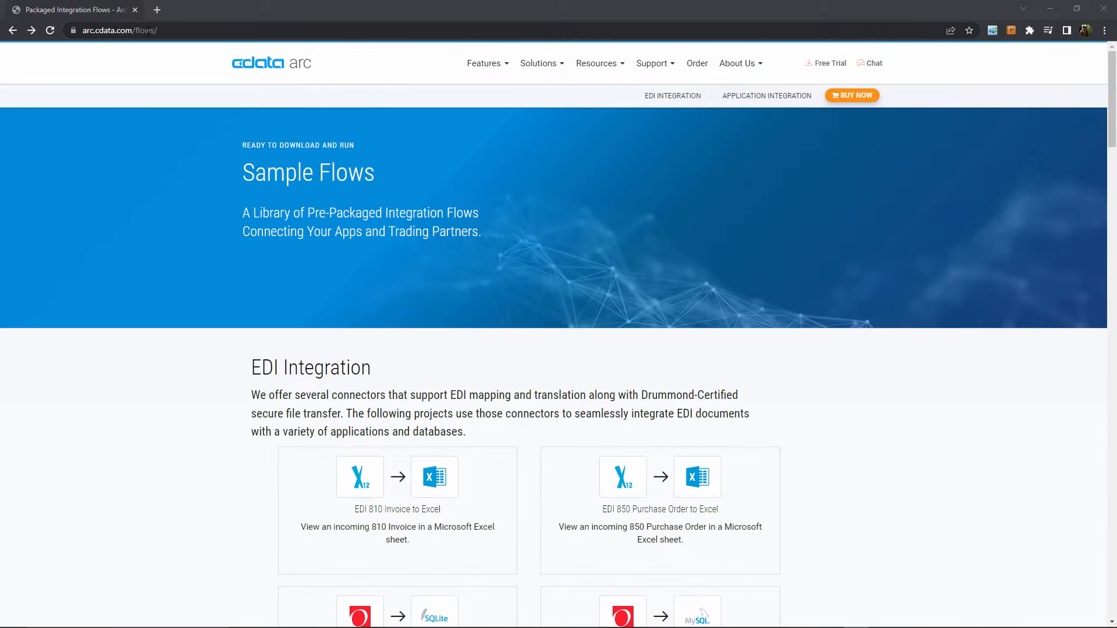
Scroll to the EDI 850 Purchase Order to Excel sample and download its flow
scroll(down, 3)
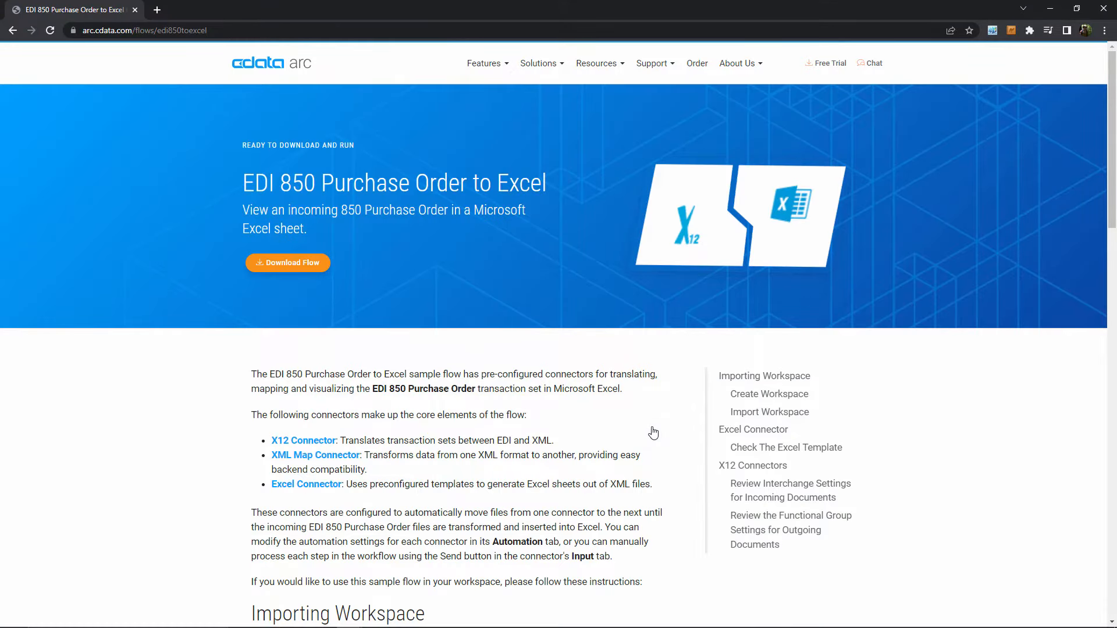
mouse_move(643, 416)
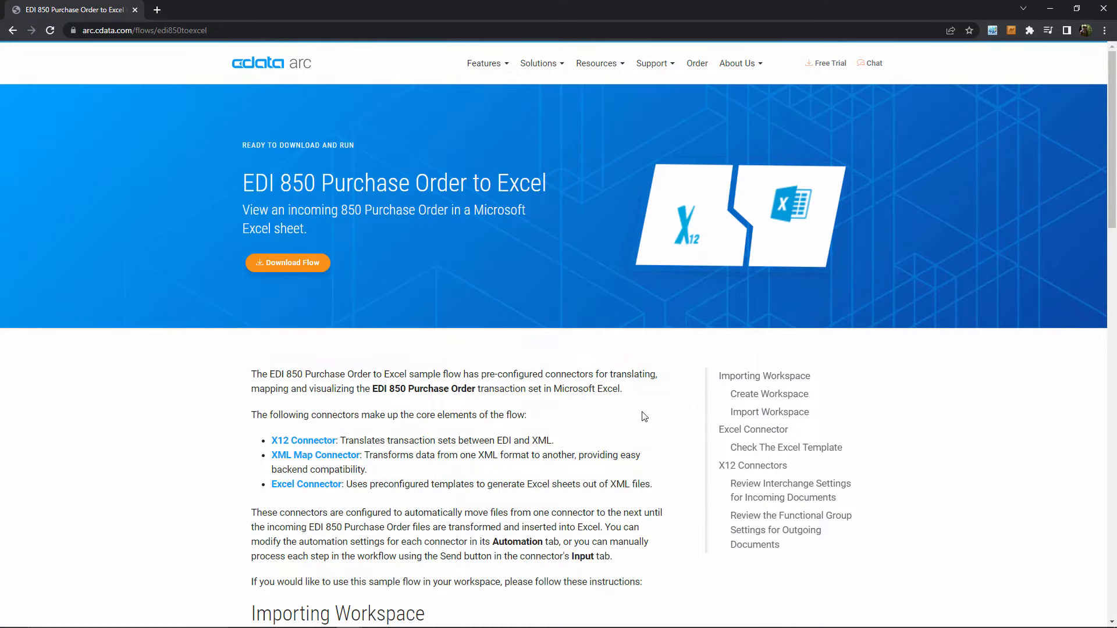
click(287, 263)
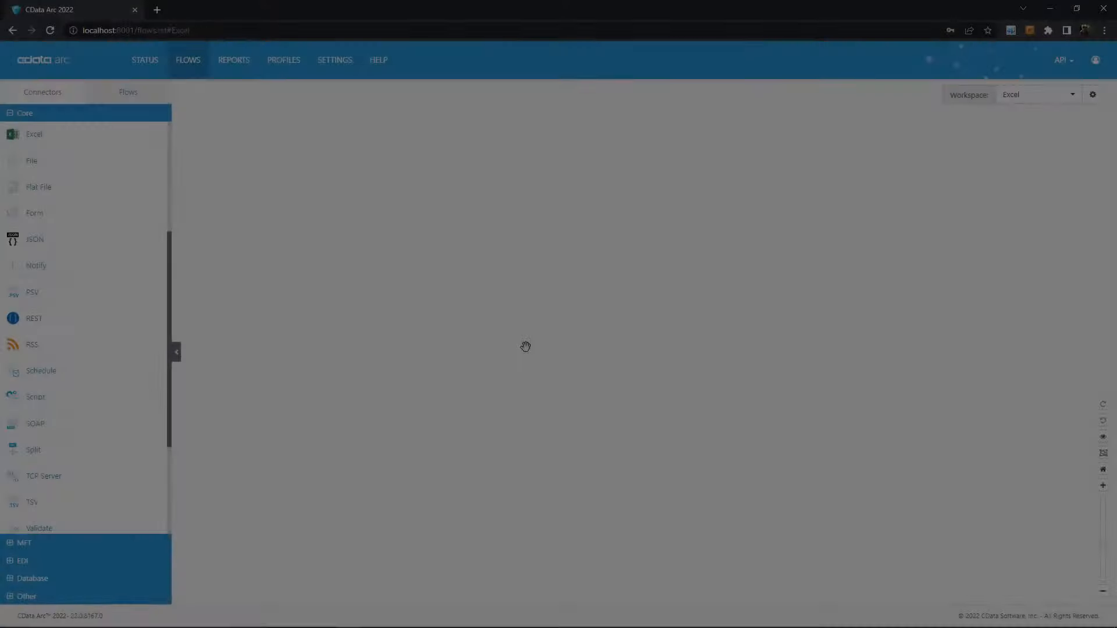
Import EDI850toExcel.arcflow into the Excel workspace through the gear's Import Workspace option
click(1093, 94)
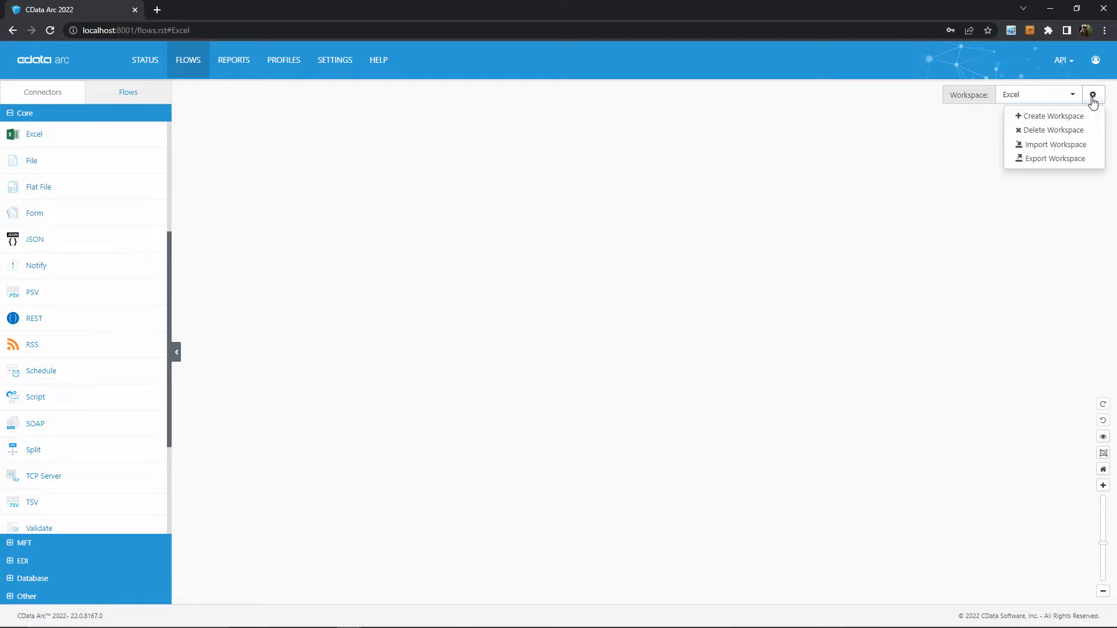
click(1055, 144)
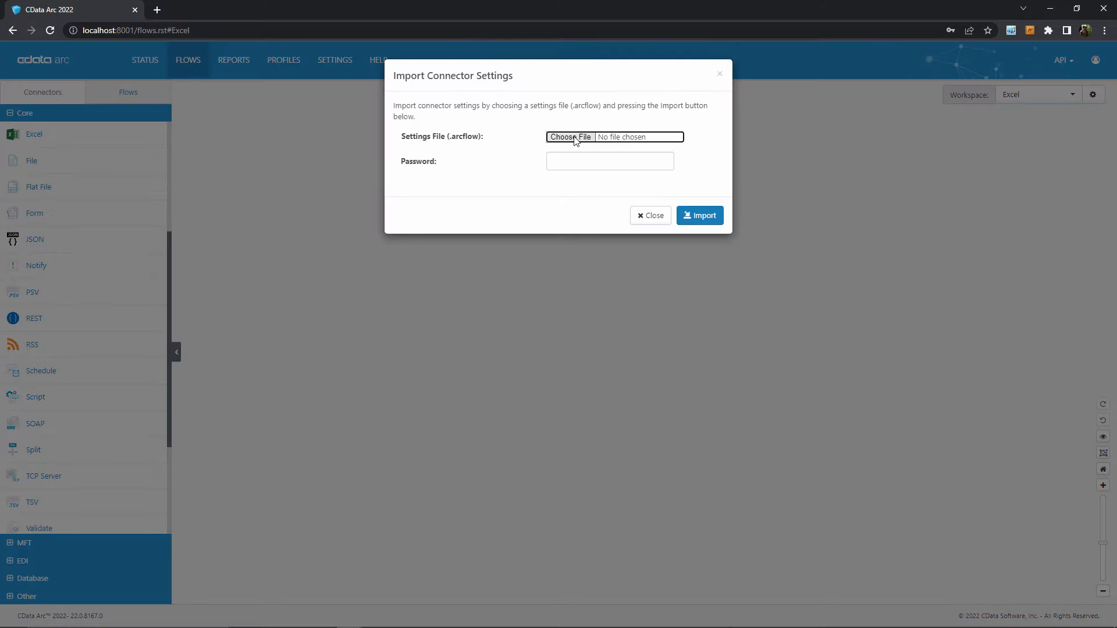
click(570, 136)
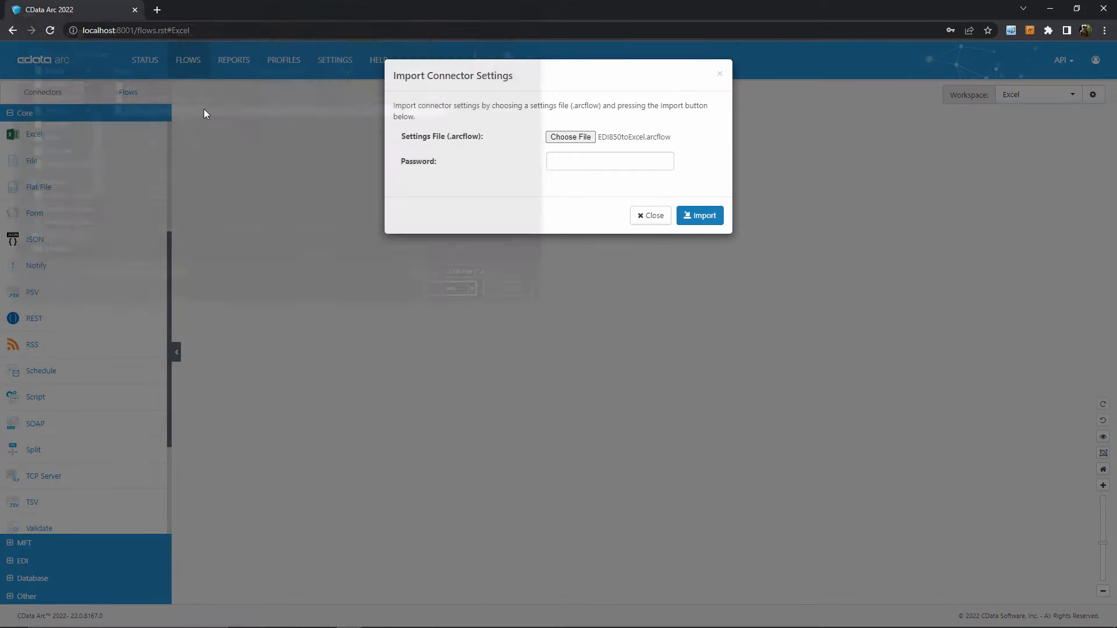
click(699, 215)
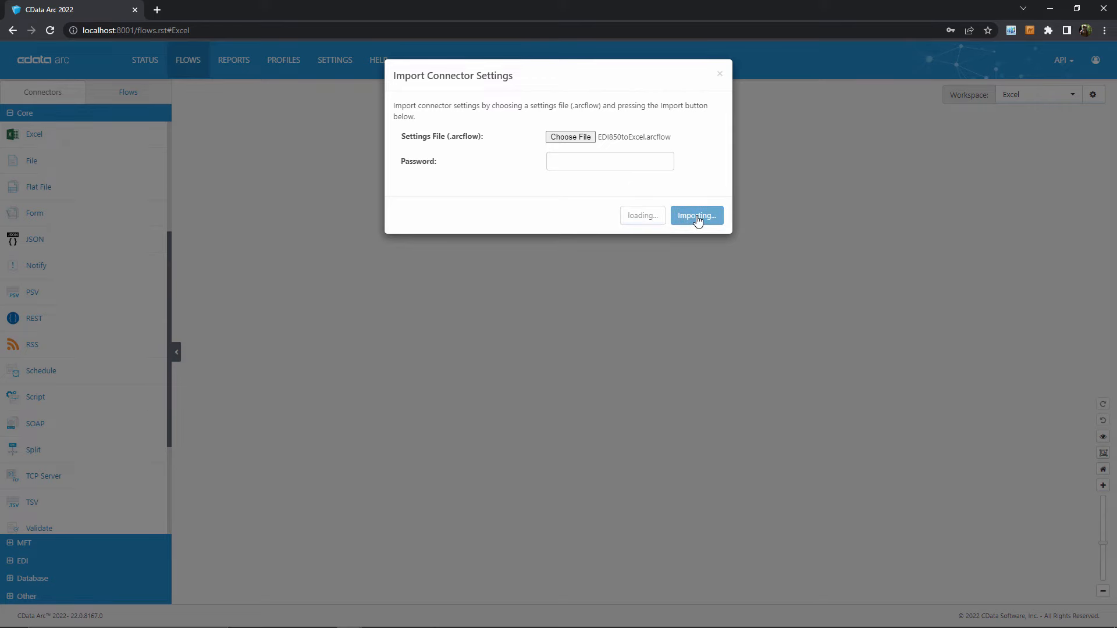
click(695, 215)
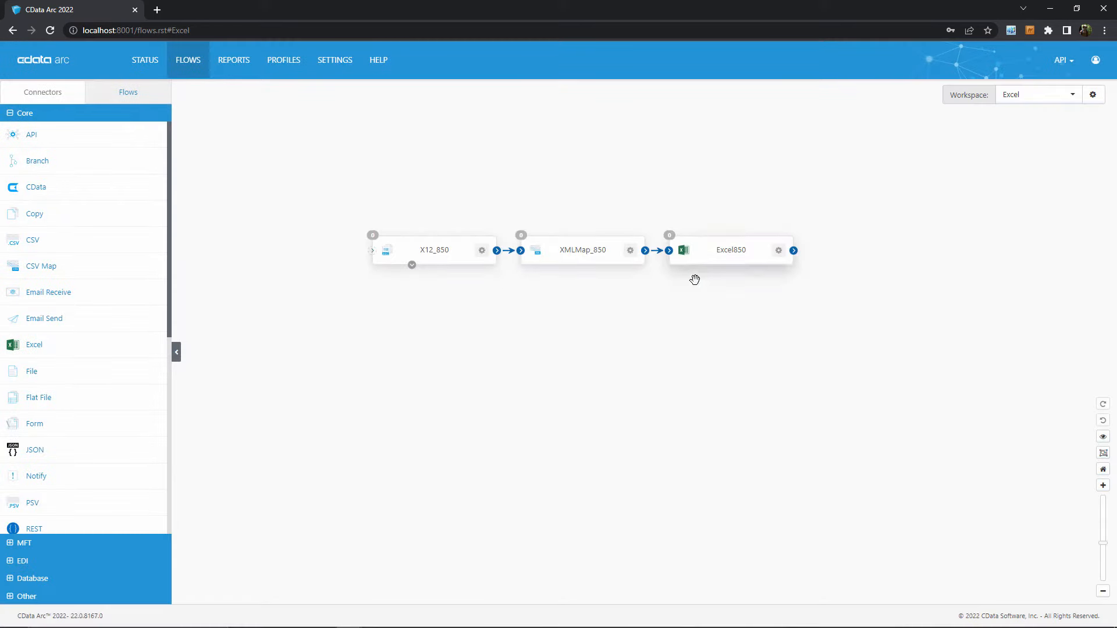
mouse_move(630, 332)
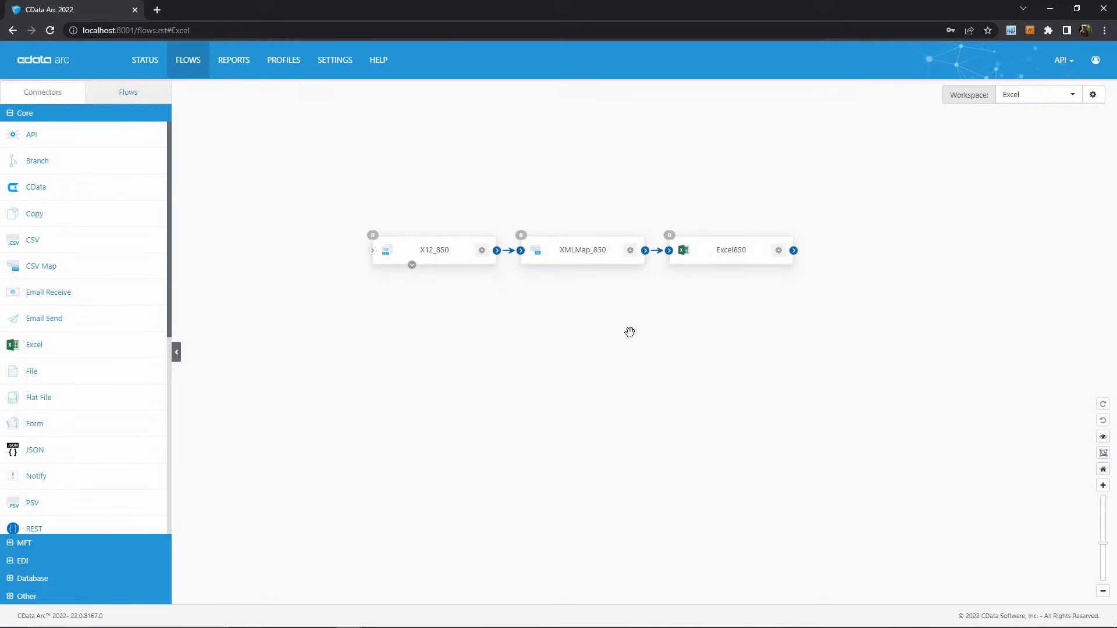
mouse_move(636, 330)
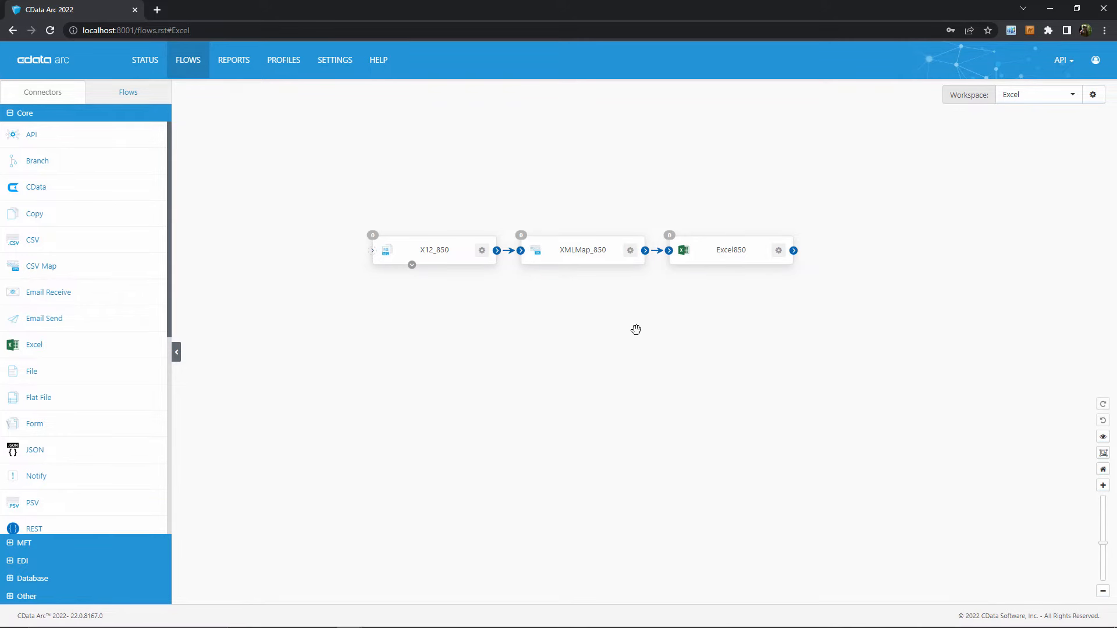
mouse_move(530, 317)
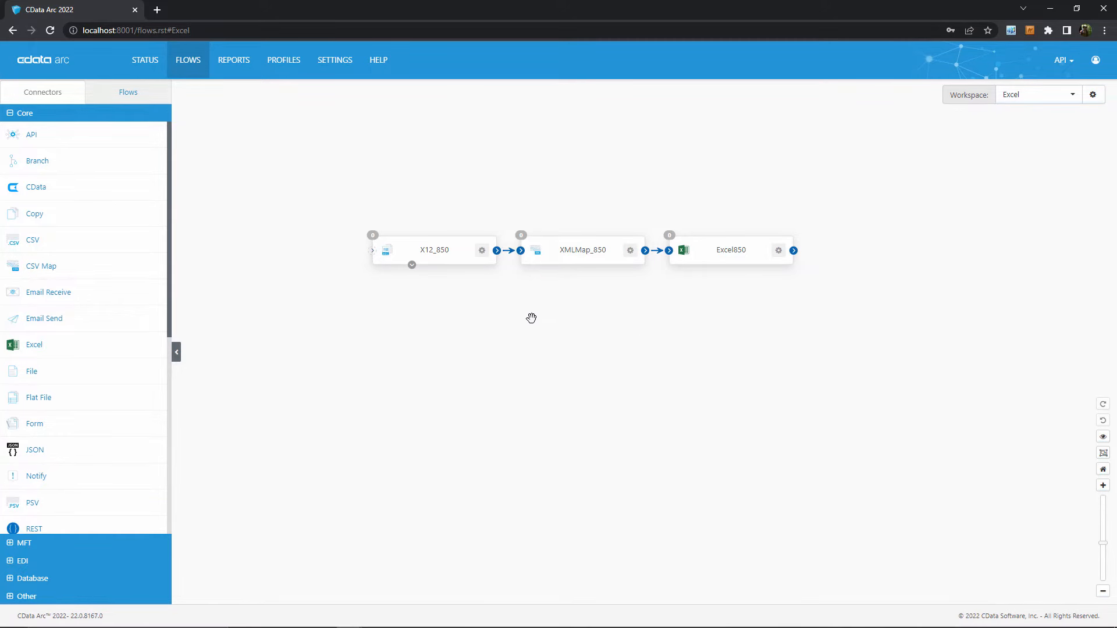
Open the X12_850 connector's settings showing AMAZONDS sender and VENDOR receiver identifiers
click(434, 249)
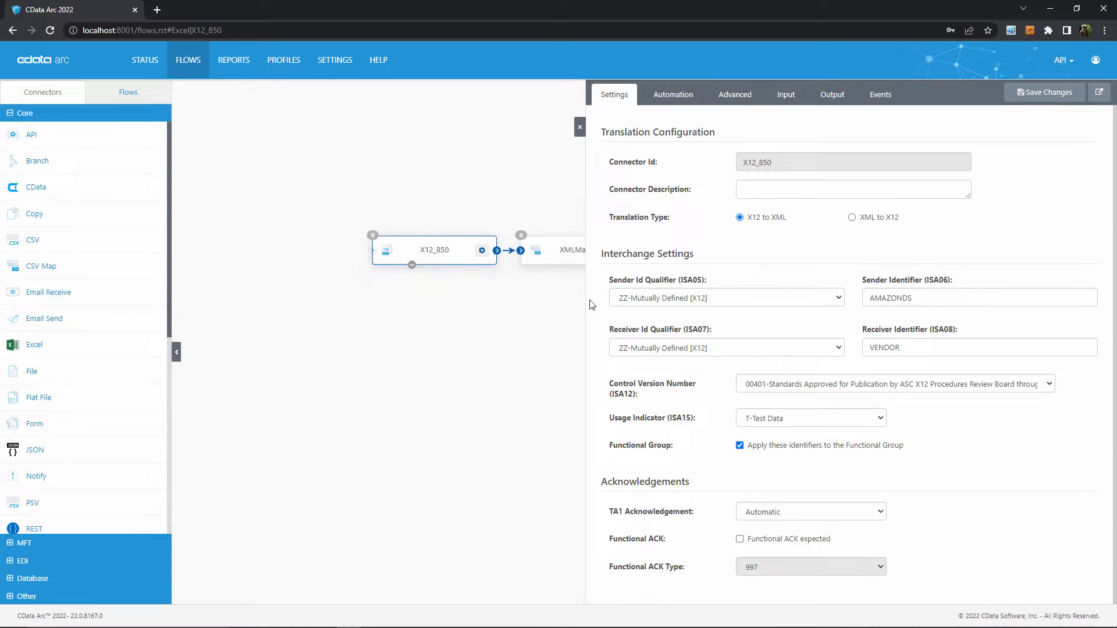
mouse_move(559, 316)
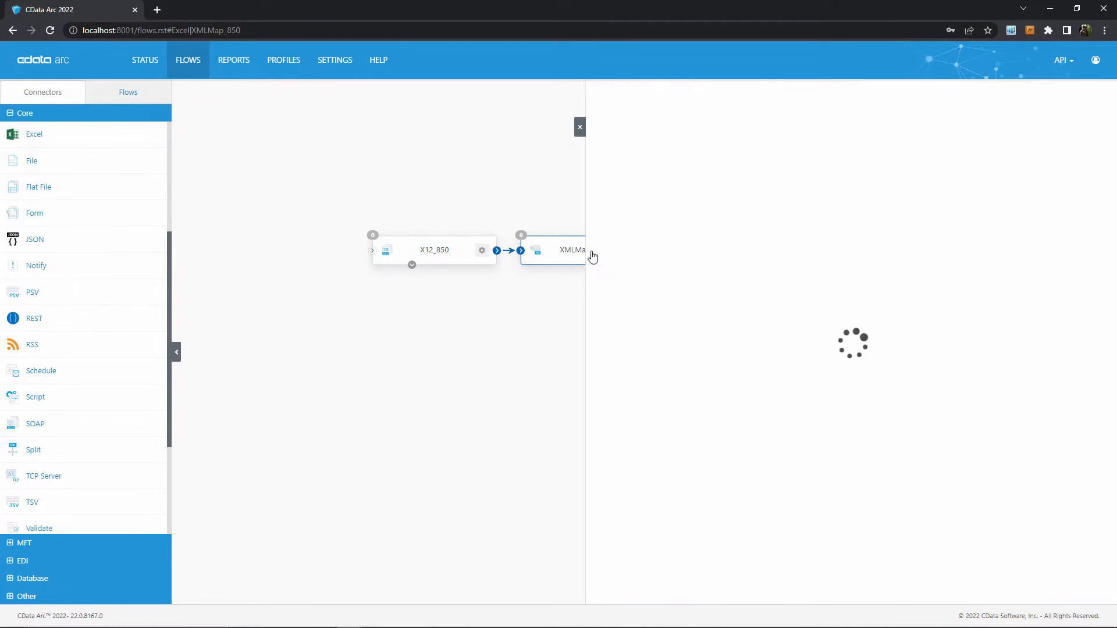
Expand the FunctionalGroup, TransactionSet and TX-00401-850 source branches in XMLMap_850
click(558, 250)
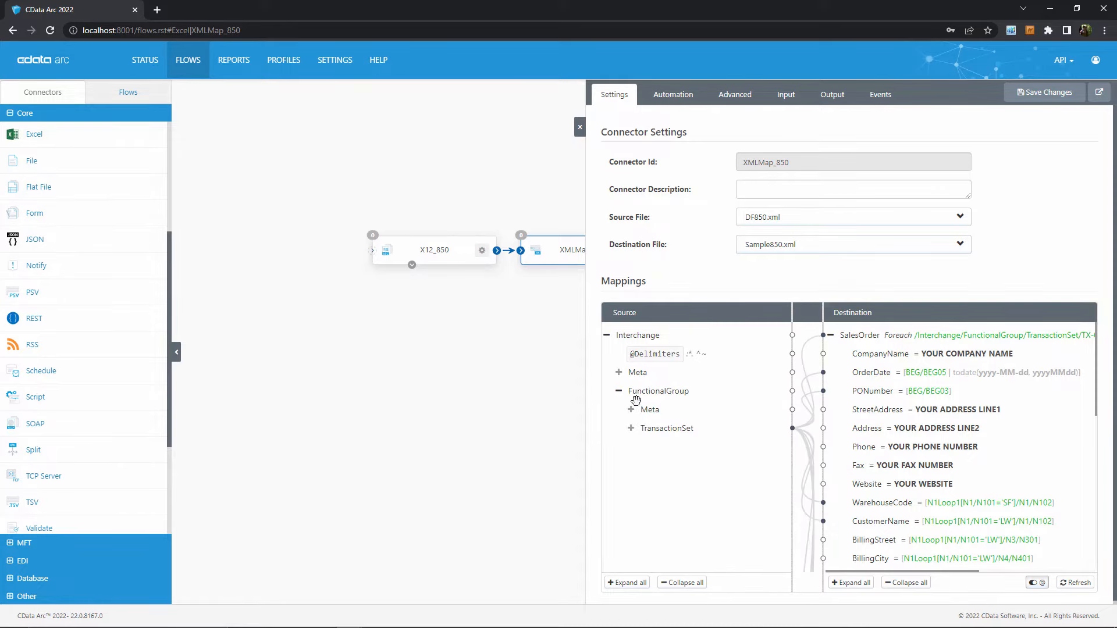
click(630, 428)
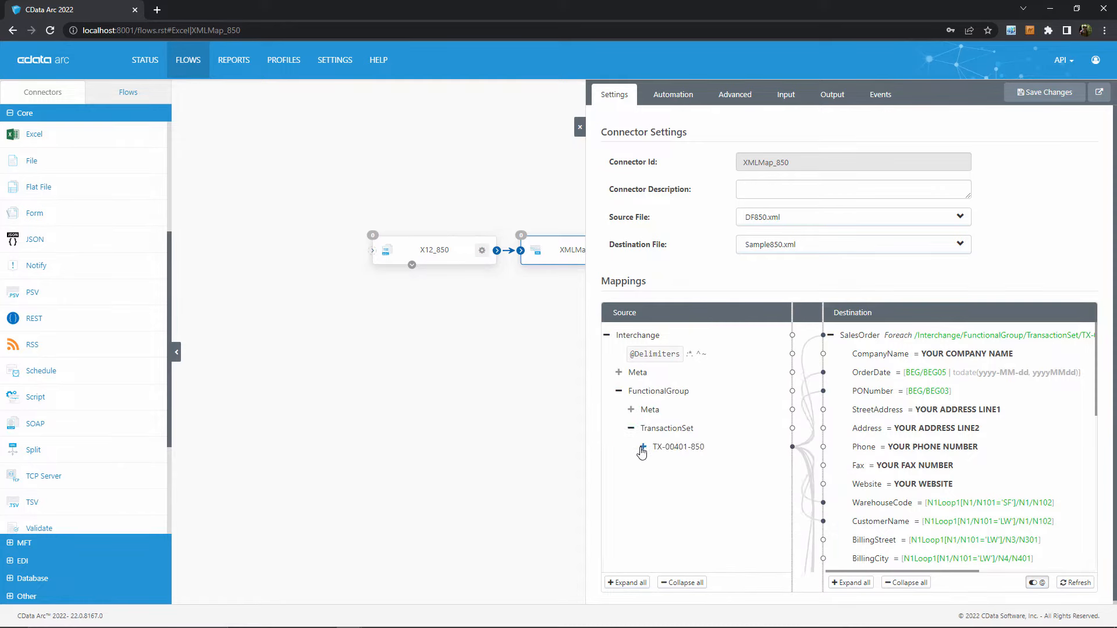
click(642, 447)
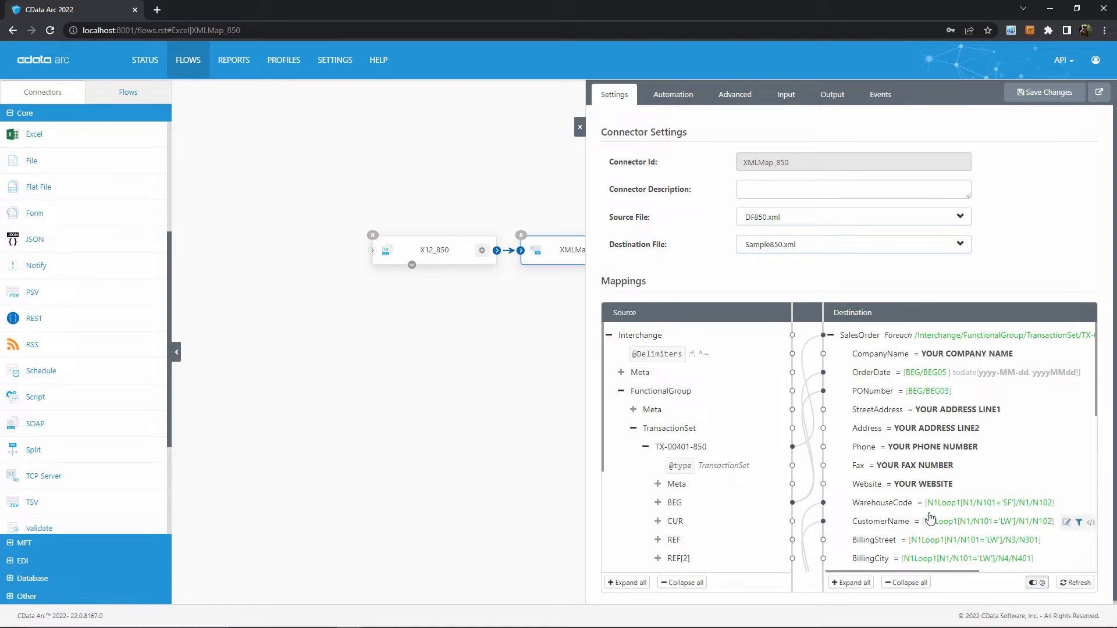
mouse_move(840, 441)
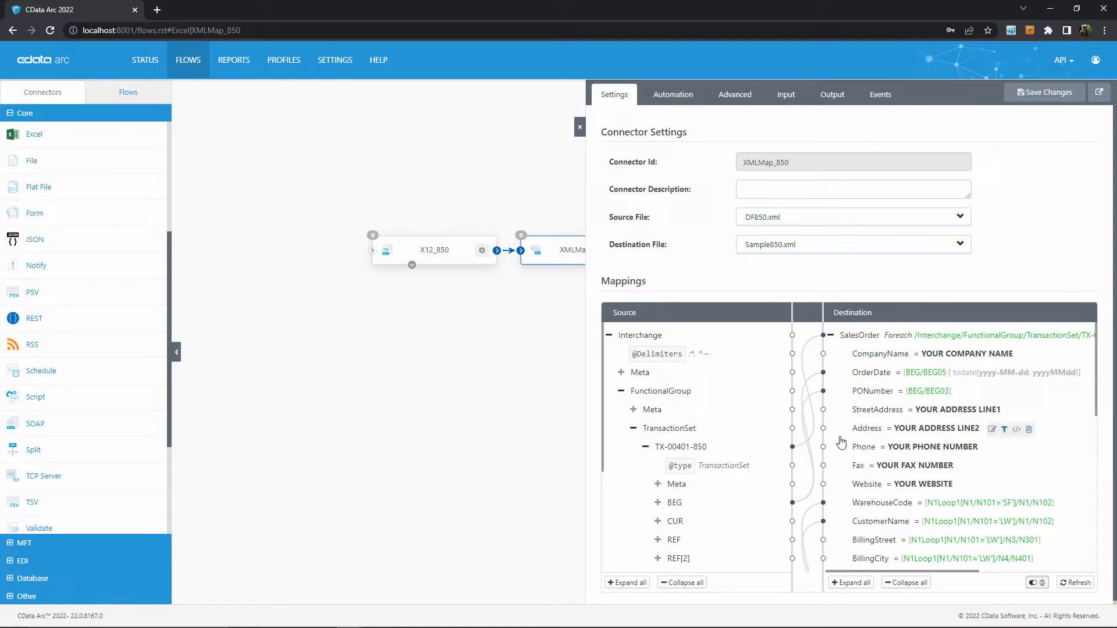
mouse_move(705, 442)
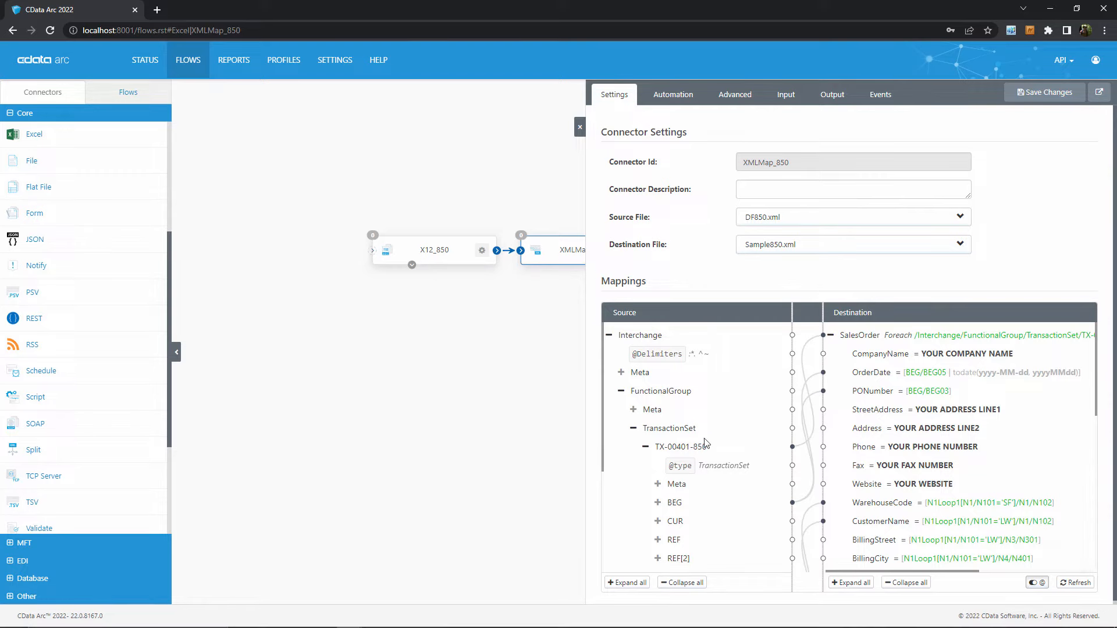
click(656, 502)
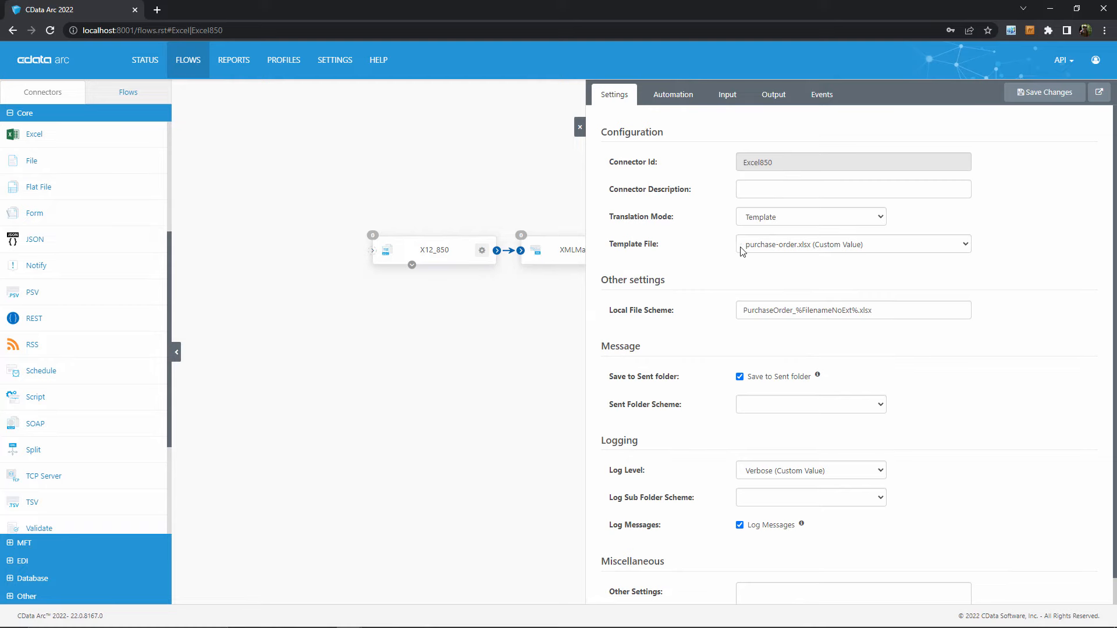
mouse_move(875, 274)
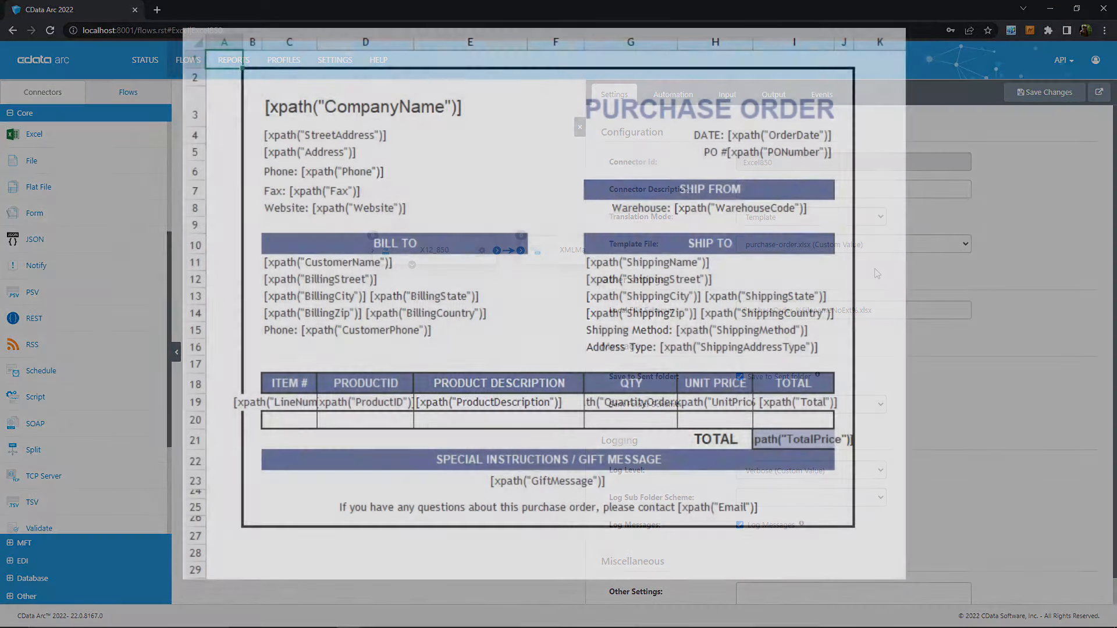
Review the Excel850 connector's Template translation mode and purchase-order.xlsx template file
click(579, 127)
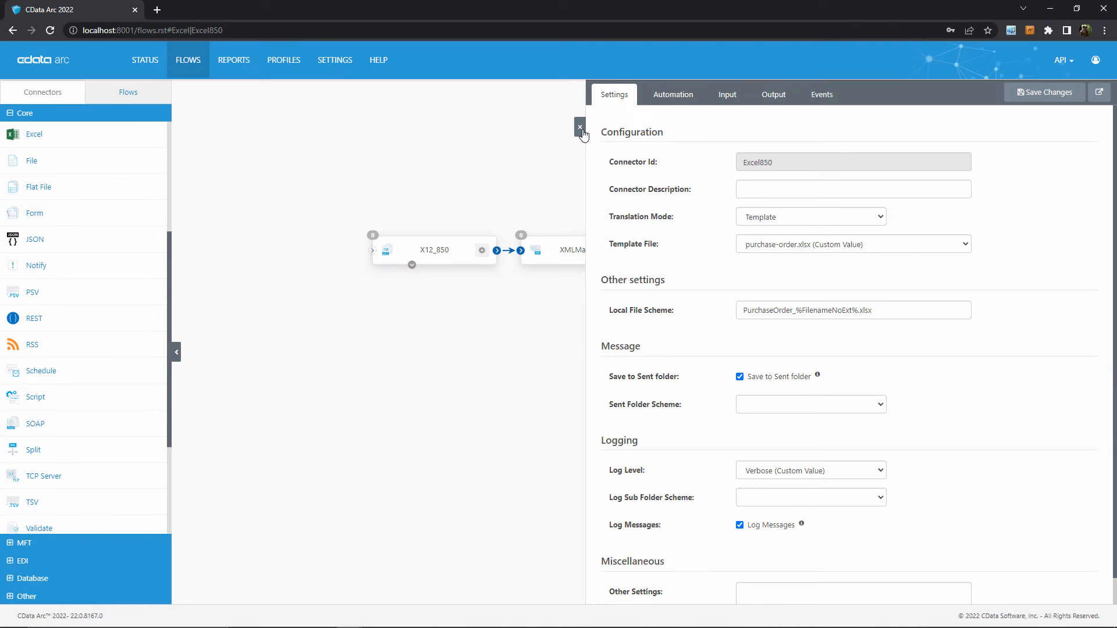
Upload amazon_850.edi to the X12_850 connector's input and send it through the flow
click(580, 126)
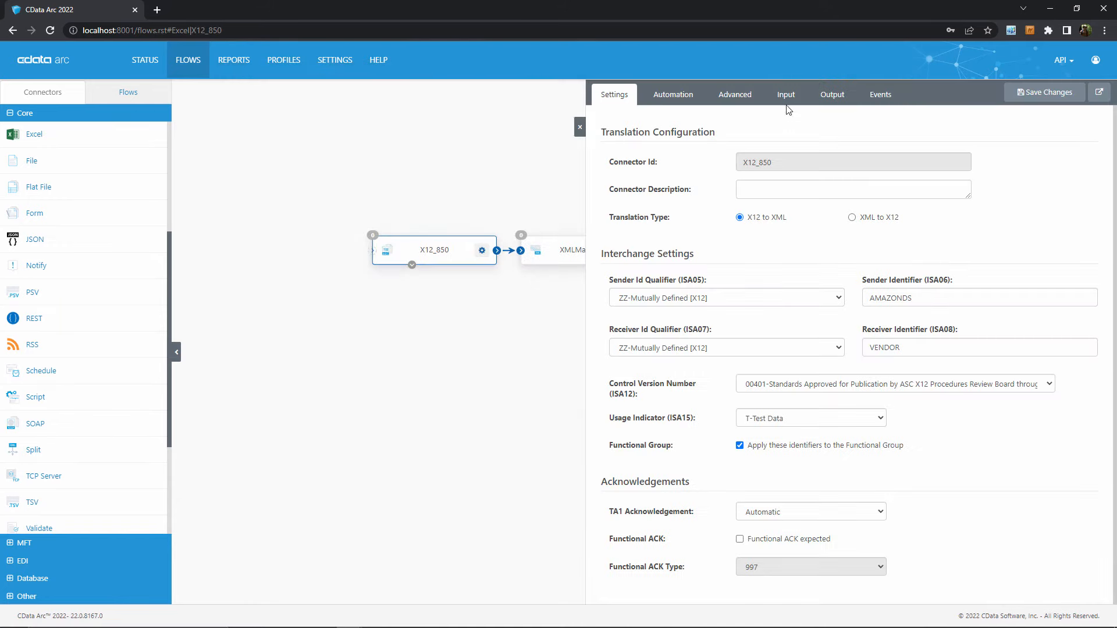
click(784, 94)
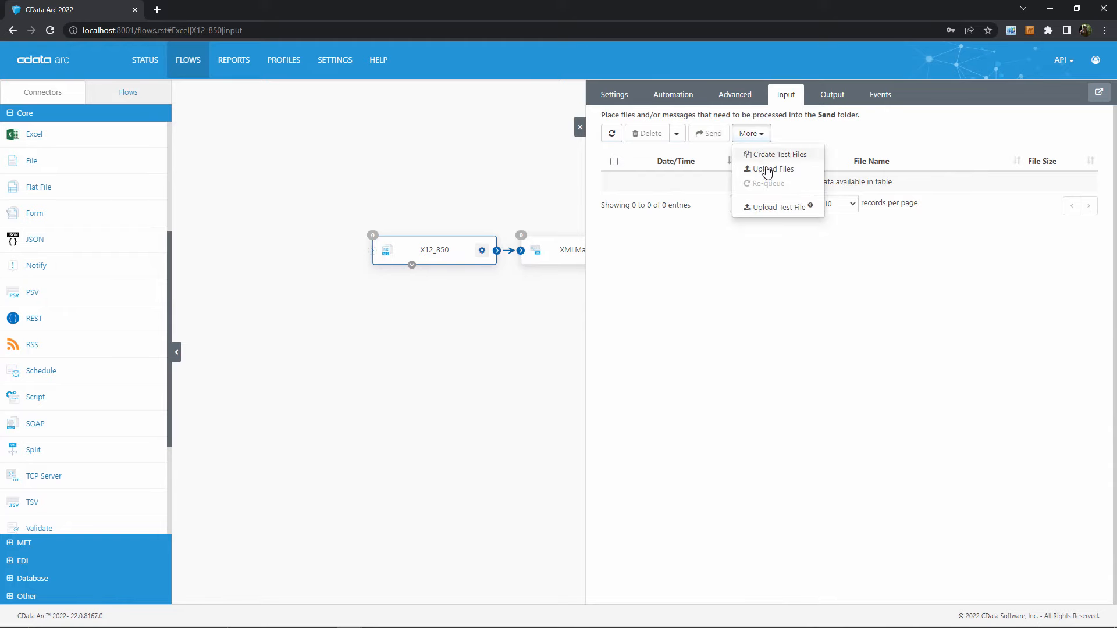
click(774, 169)
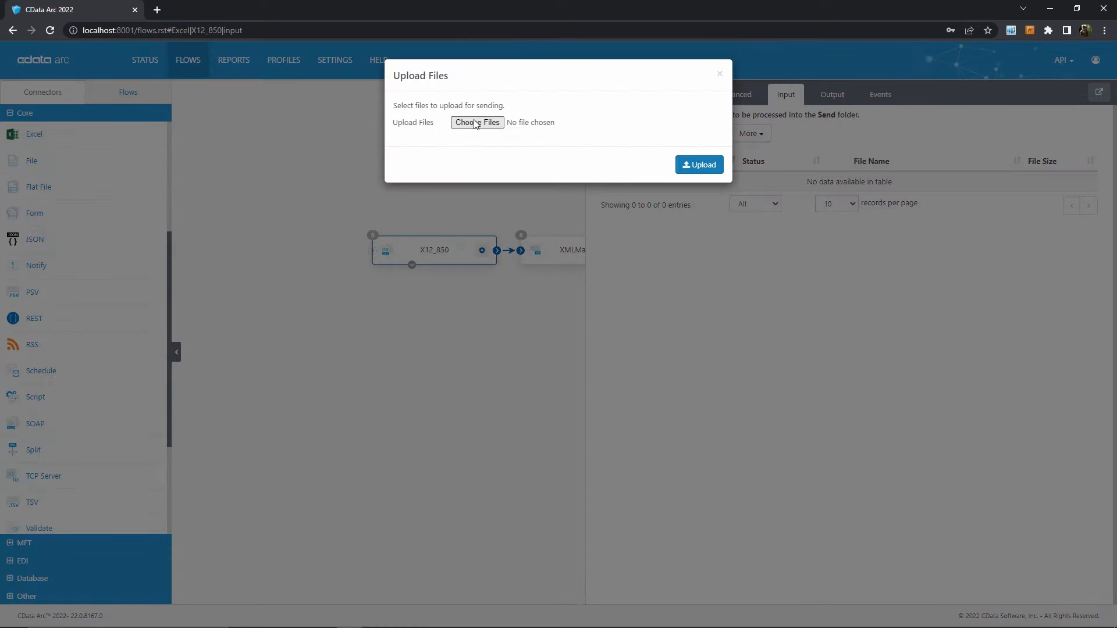
click(477, 121)
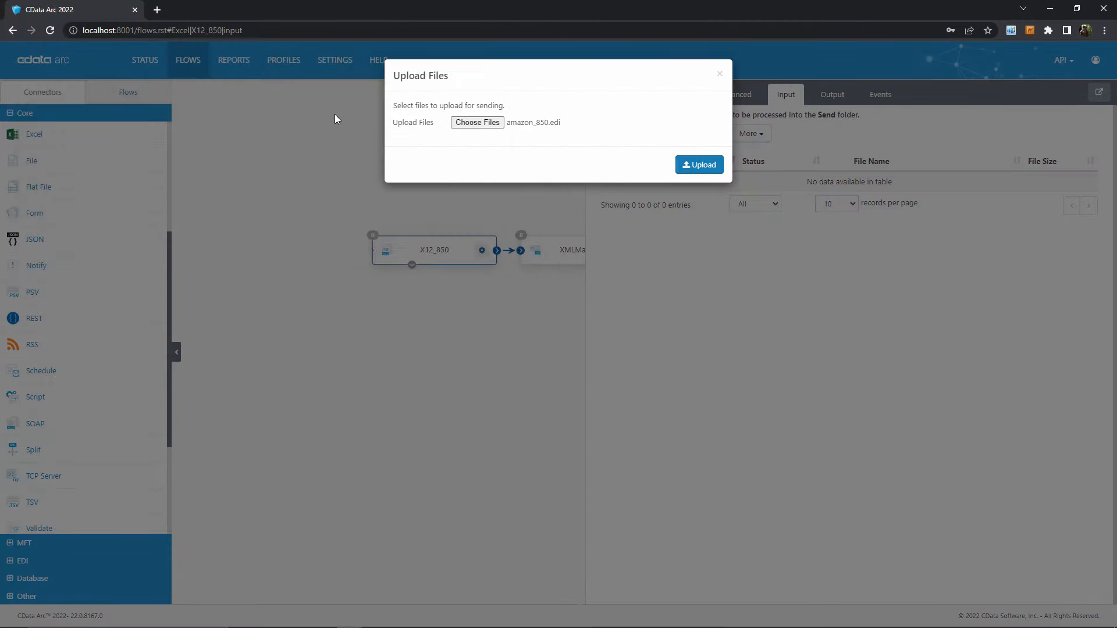
click(698, 165)
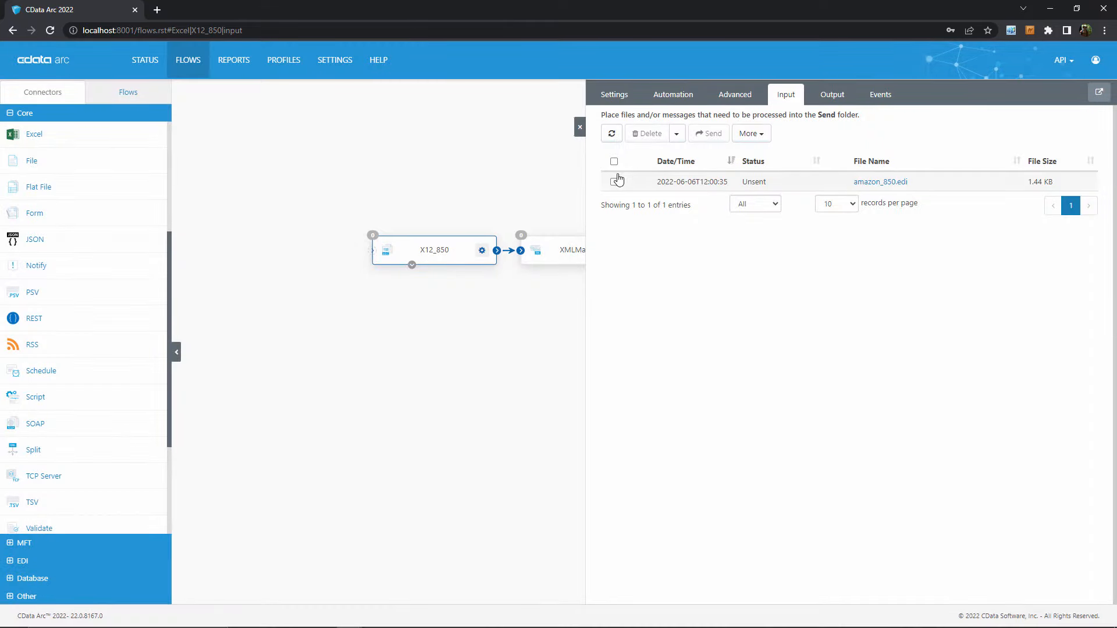
click(708, 133)
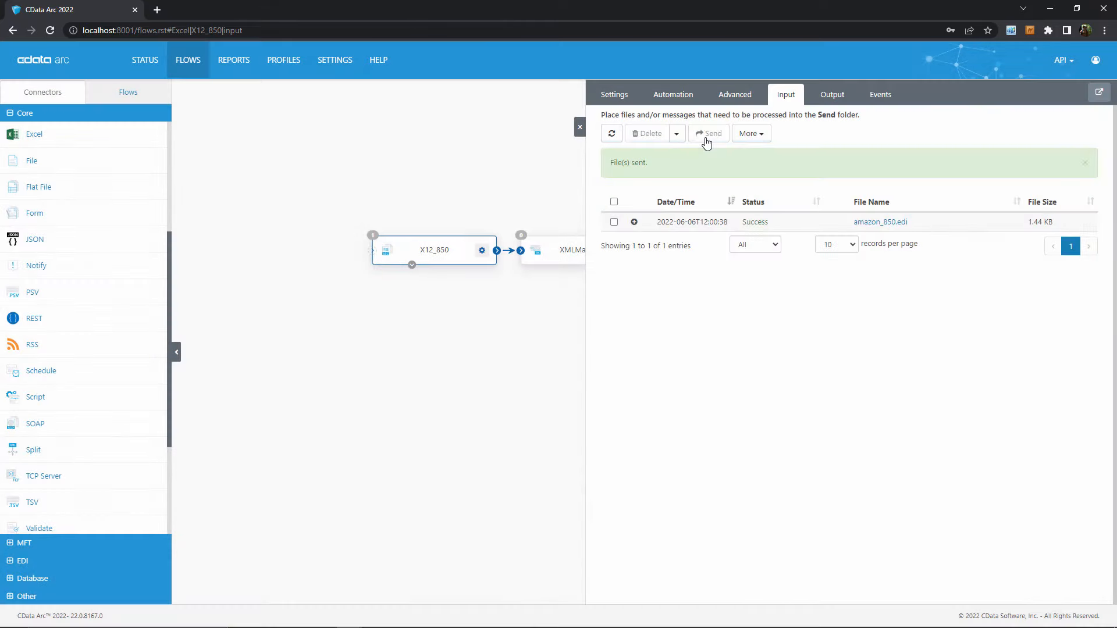
Download PurchaseOrder_amazon_850_000000013.xlsx from the Excel850 connector's Output files
click(580, 127)
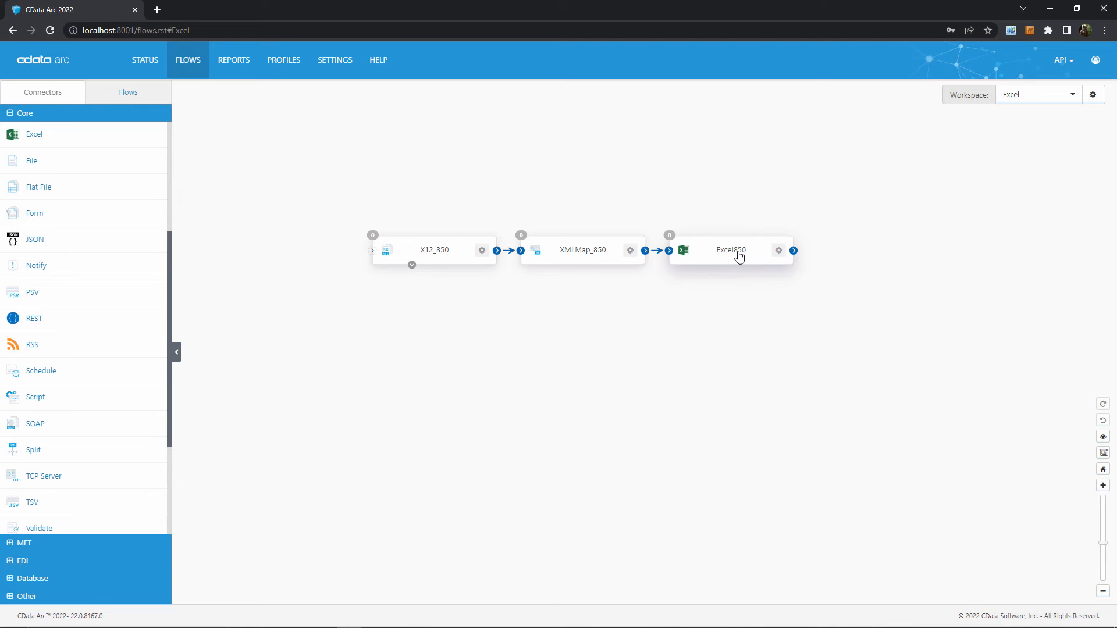
click(732, 251)
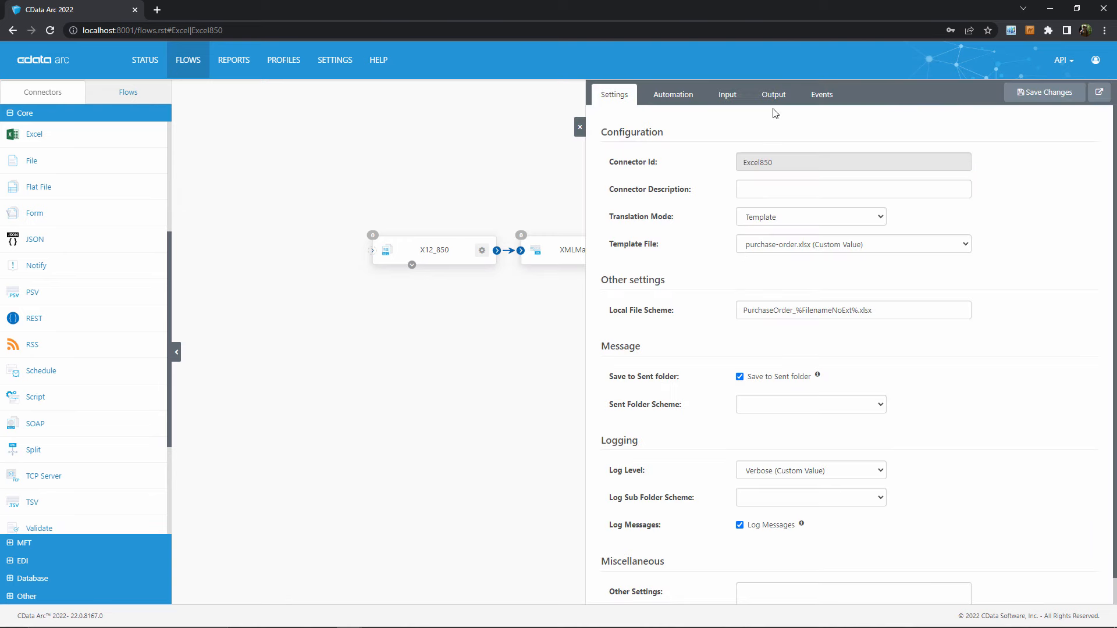
click(773, 94)
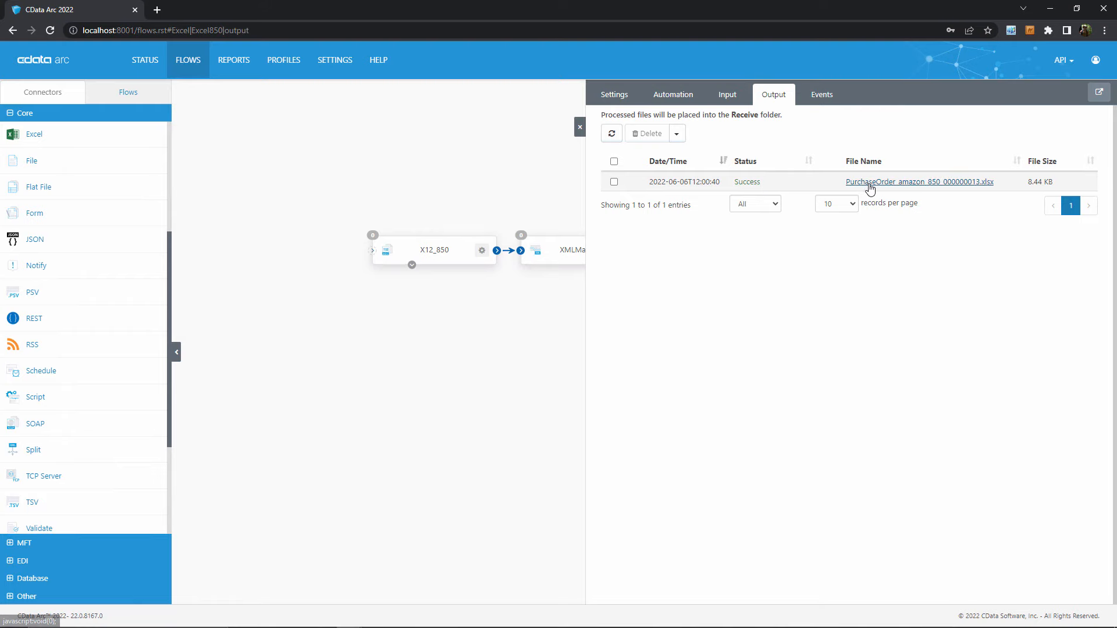
click(918, 181)
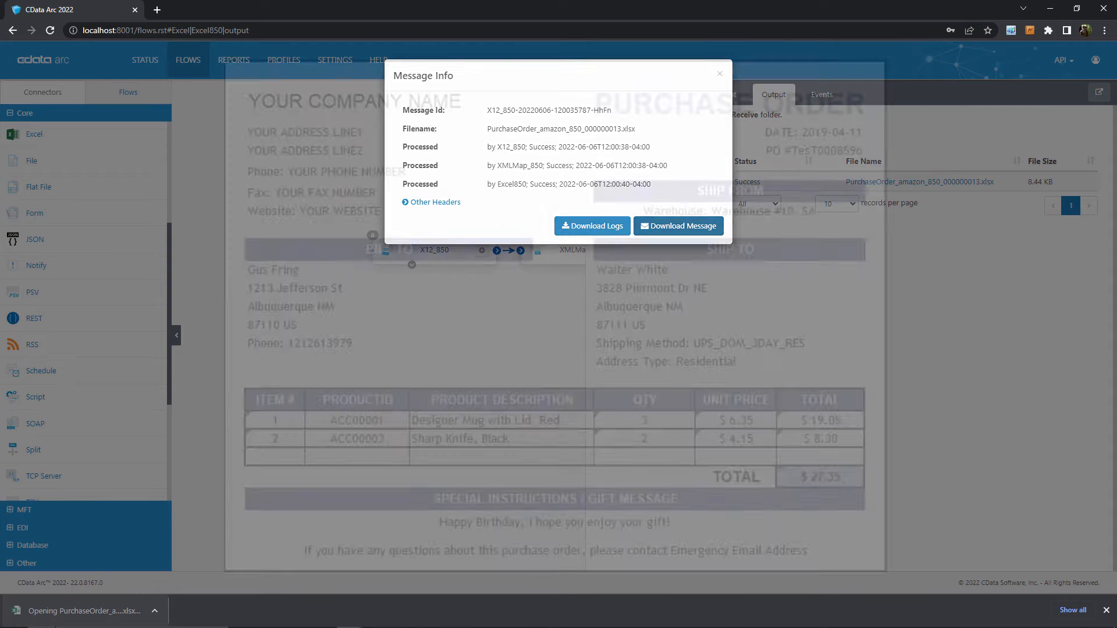
click(719, 73)
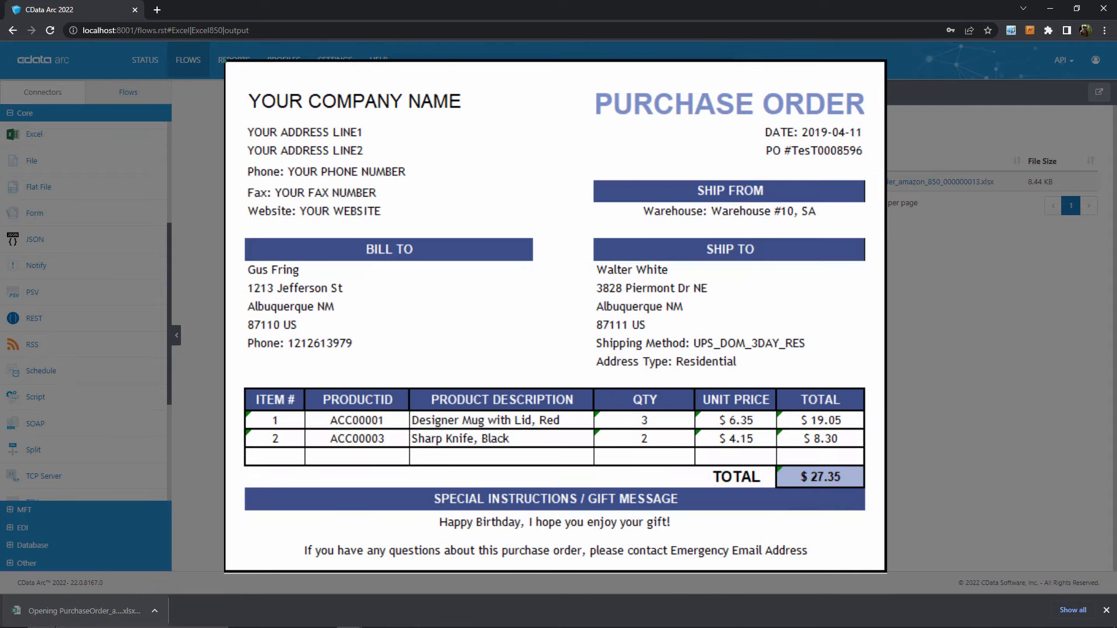